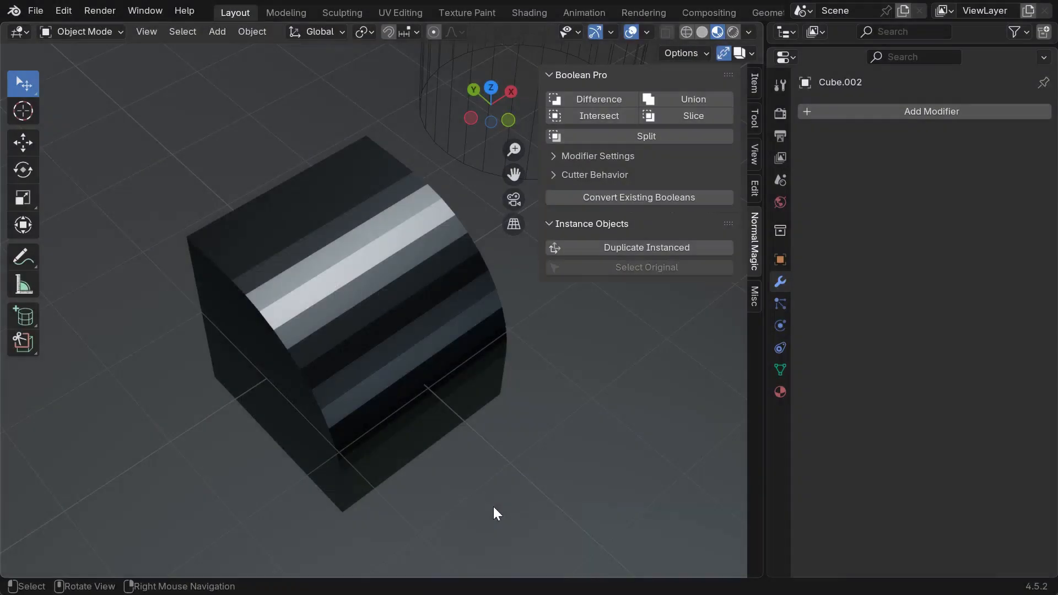
Apply Shade Auto Smooth at a 30° angle to the striped block
left_click(394, 315)
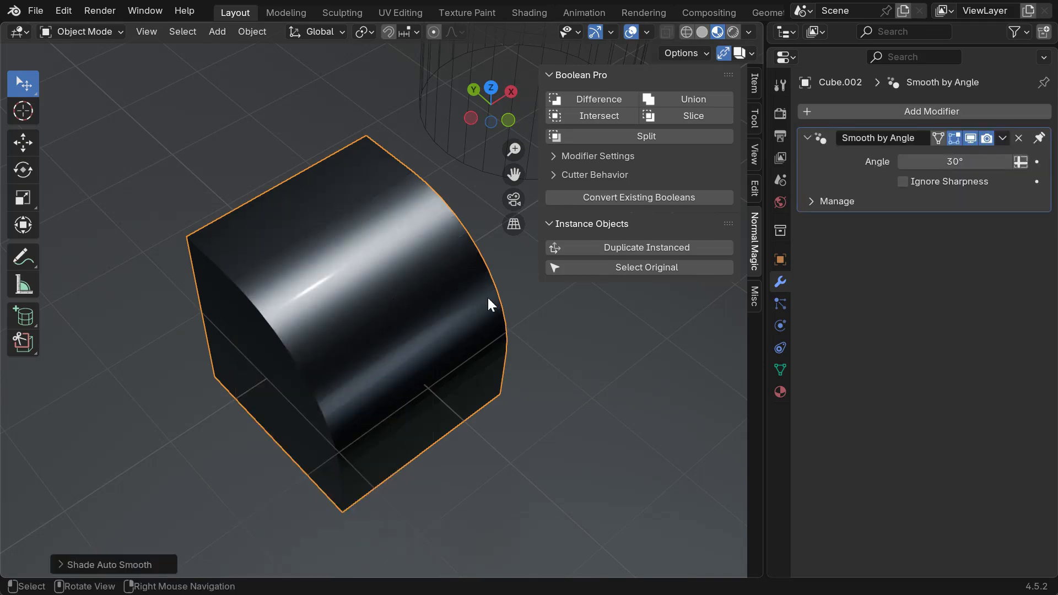
mouse_move(794, 261)
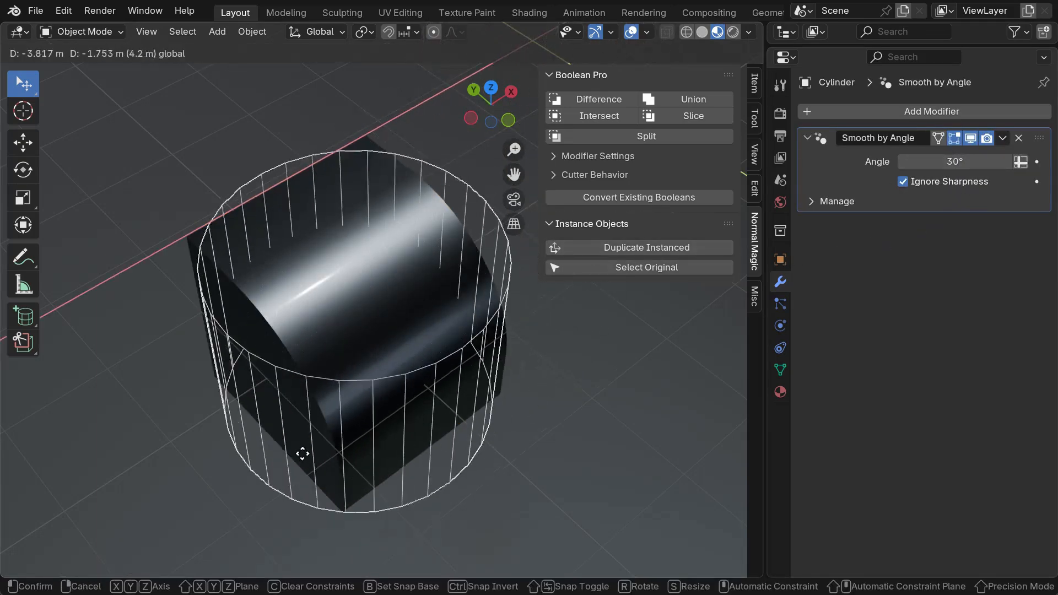
Apply a Boolean Pro Difference and slide the cylinder over the block's corner to carve the notch
left_click(596, 99)
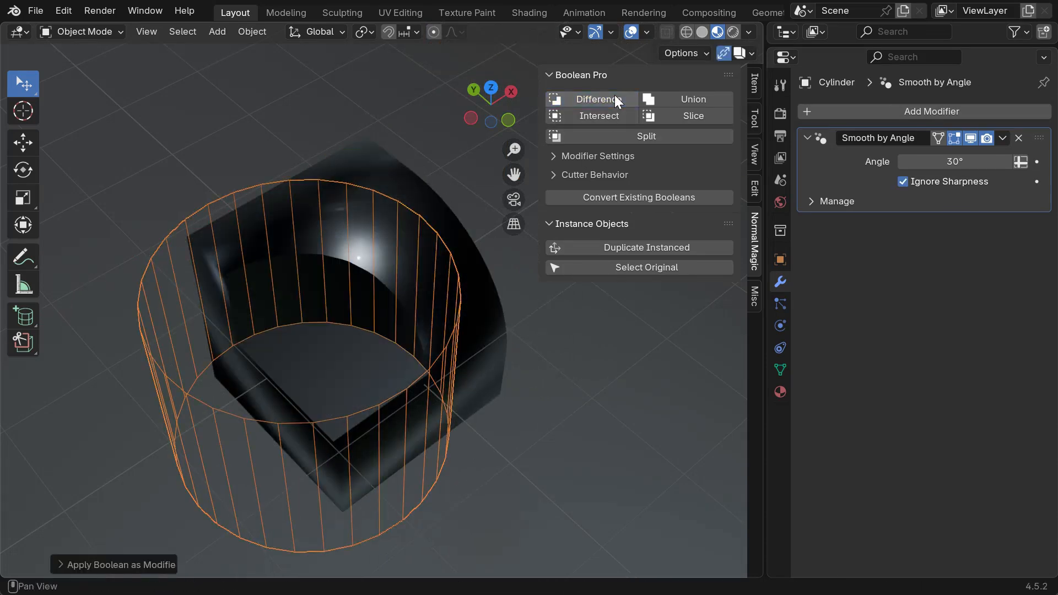
left_click_drag(337, 304, 553, 418)
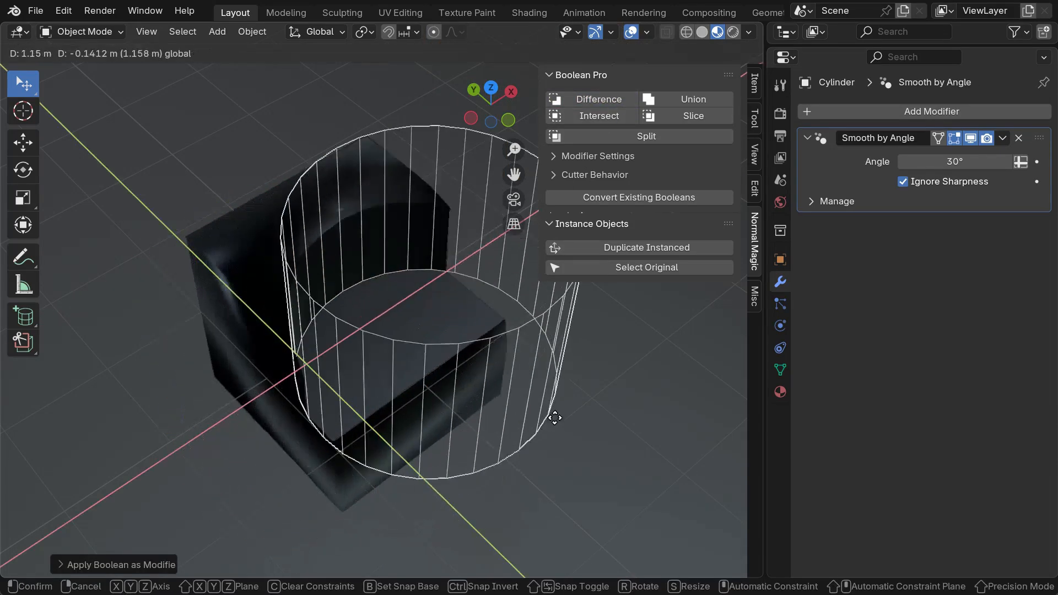
left_click_drag(555, 416, 601, 398)
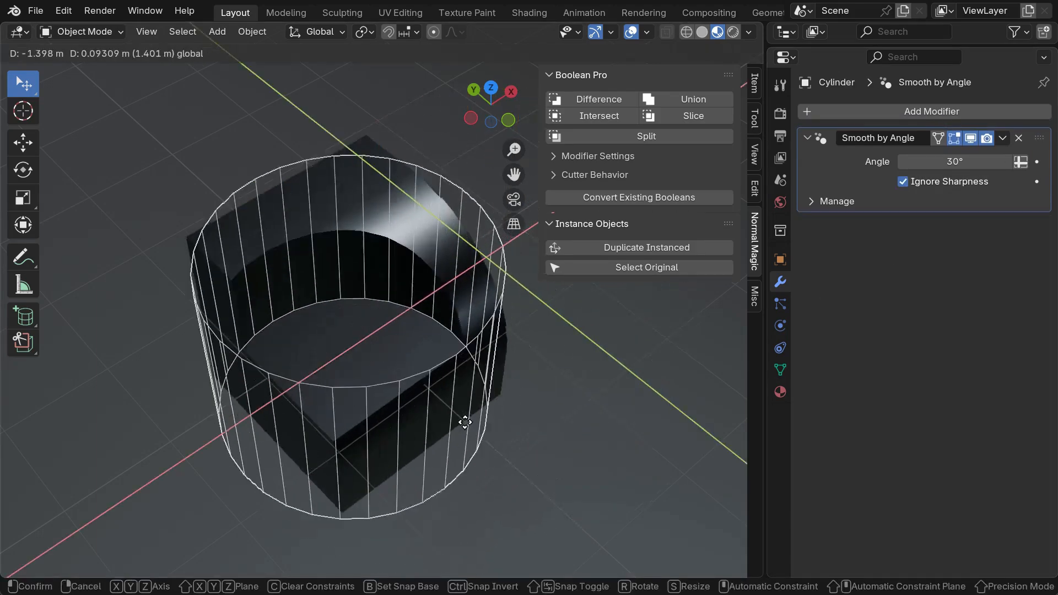
left_click_drag(464, 423, 658, 384)
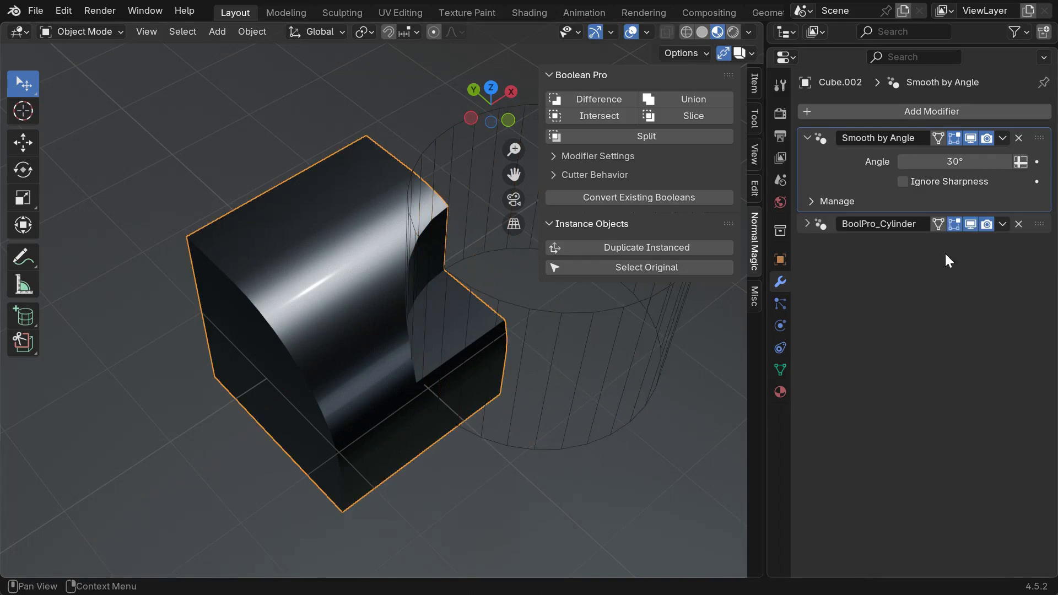
Add a Normal Magic Mark Sharp modifier below the boolean with 30° convex and concave angles
left_click(933, 111)
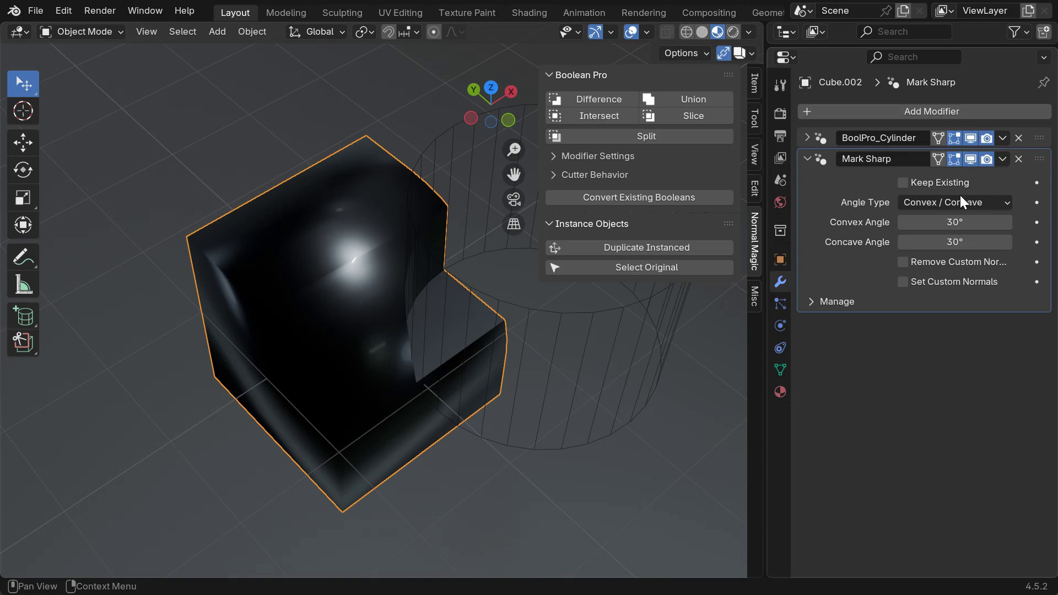
left_click(902, 262)
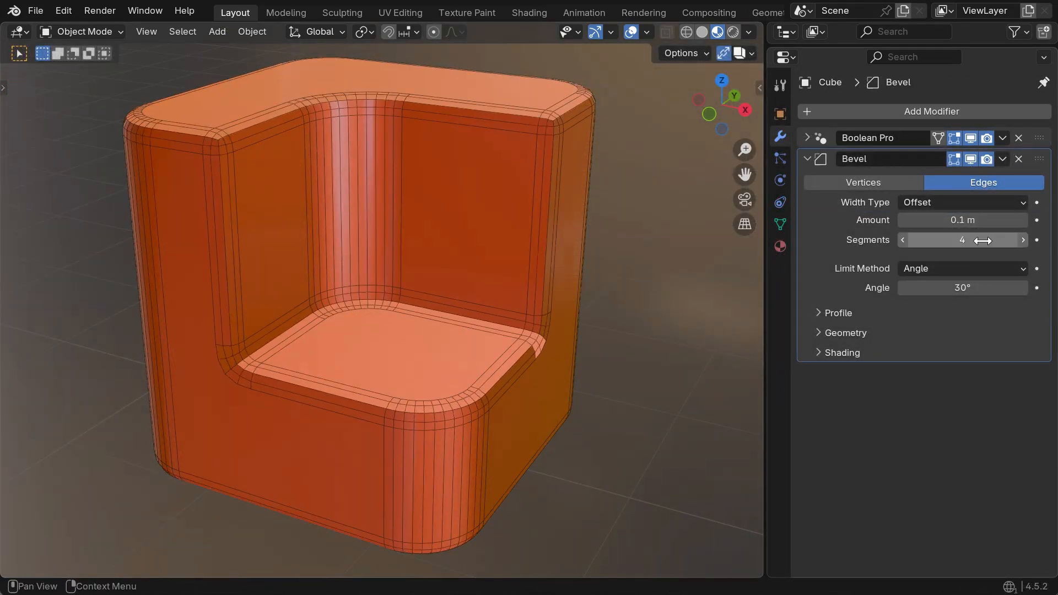
Add Repair Bevel Normals after the Bevel and view the block's inner corner
left_click(806, 159)
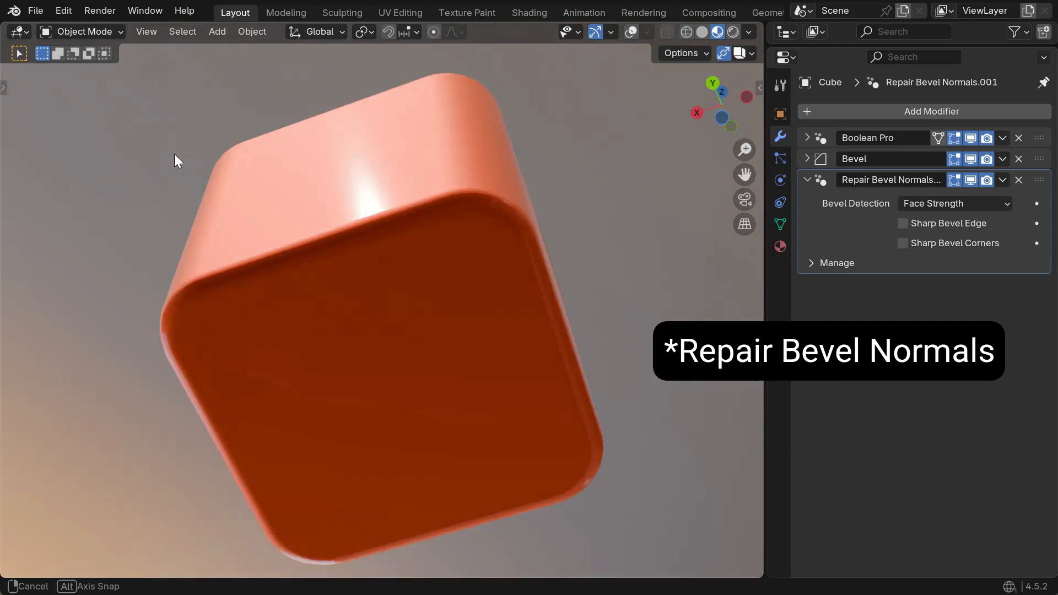
left_click_drag(175, 160, 530, 322)
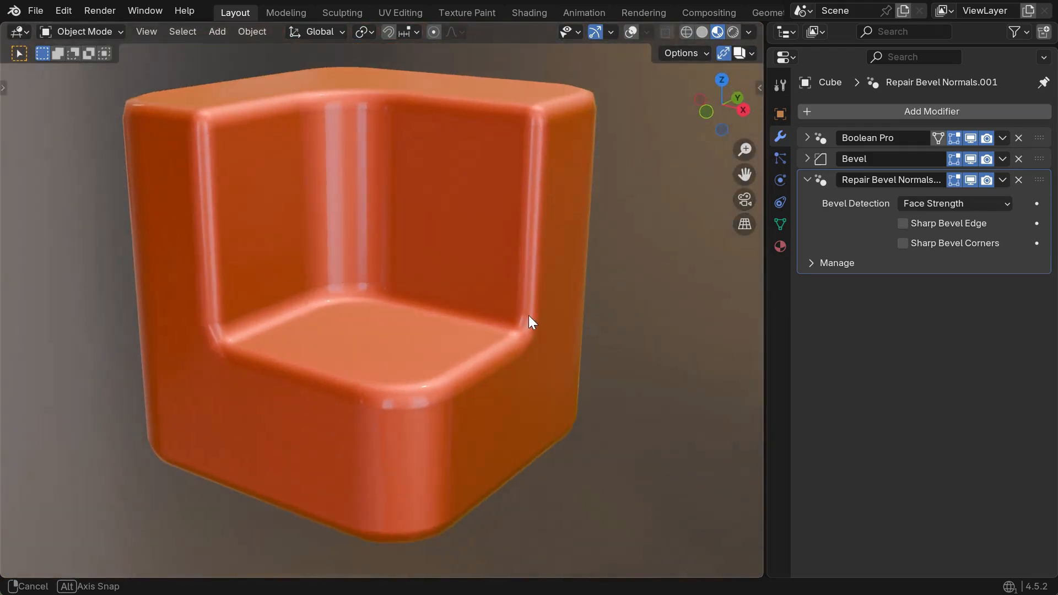
Compare the bevel's Face Strength between All and Affected, leaving it on Affected
left_click(807, 158)
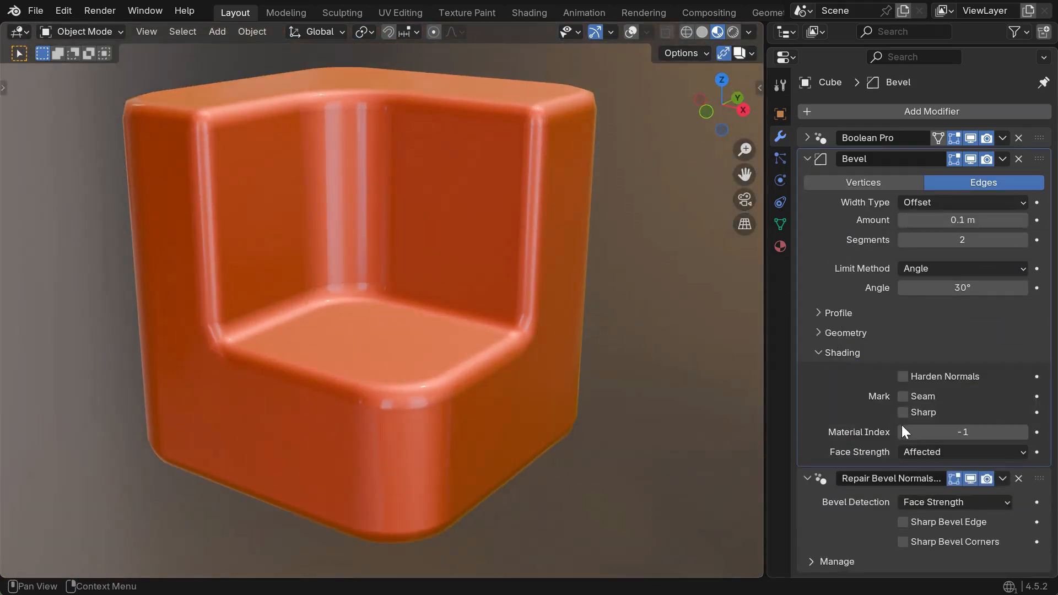
left_click(961, 451)
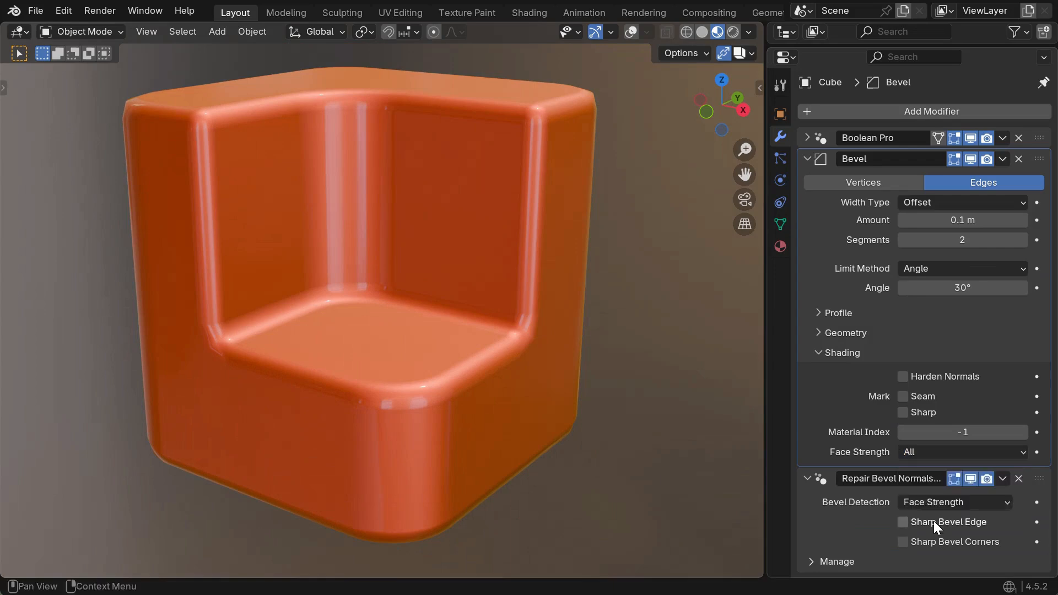
left_click(960, 452)
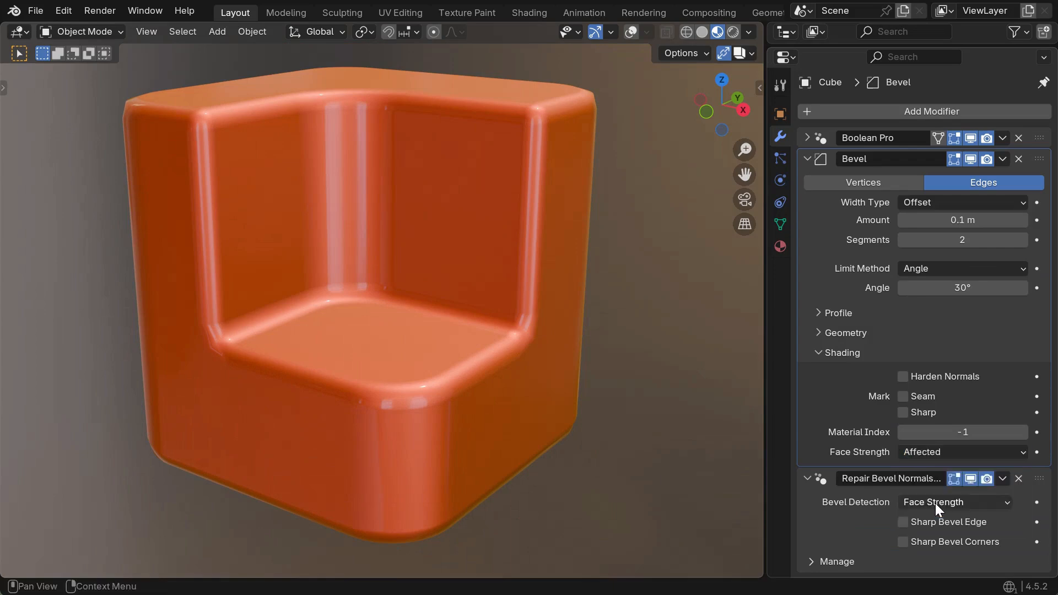
left_click(806, 159)
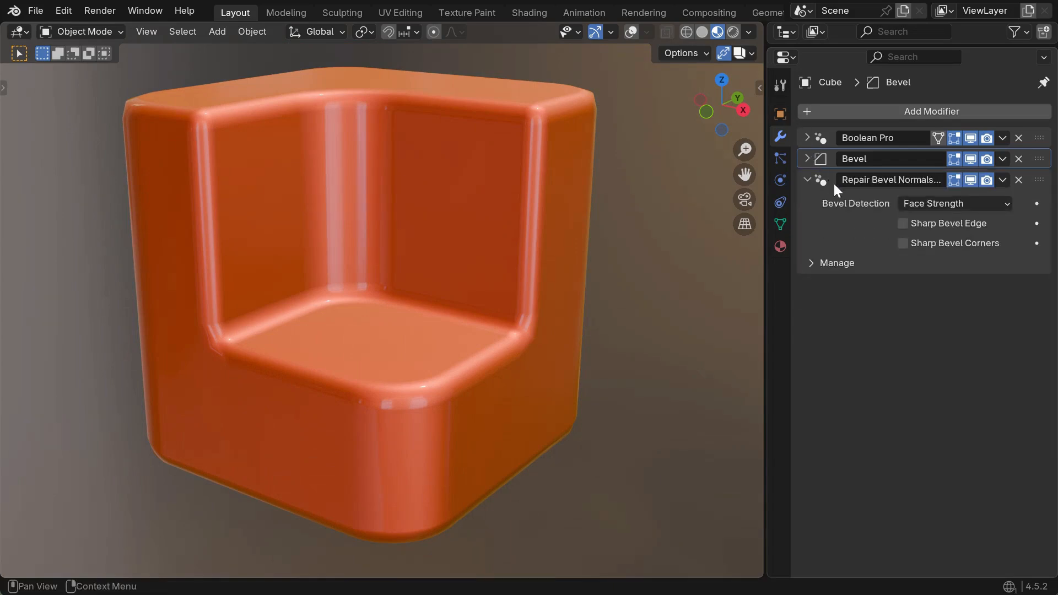
Set Repair Bevel Normals detection to Face Area
left_click(954, 203)
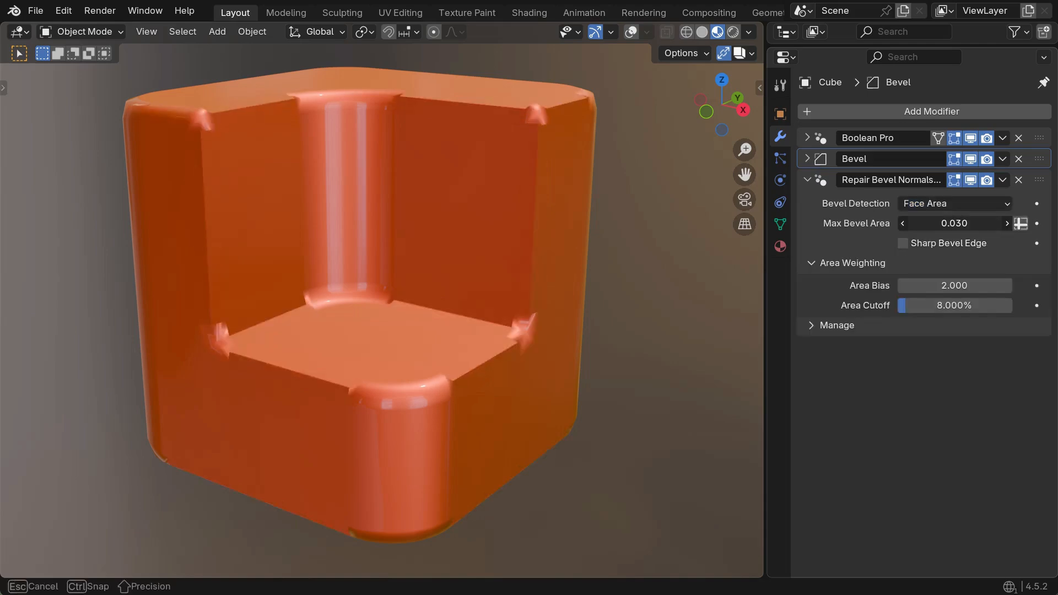
left_click(953, 202)
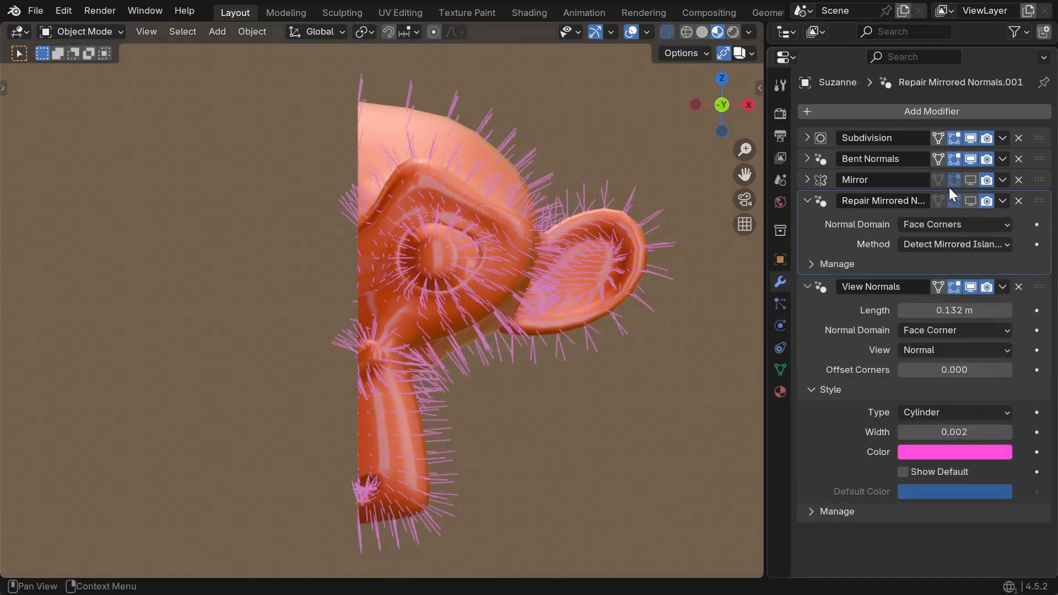
Show the Mirror modifier again and repair mirrored normals by Side of Origin on the X axis
left_click(969, 201)
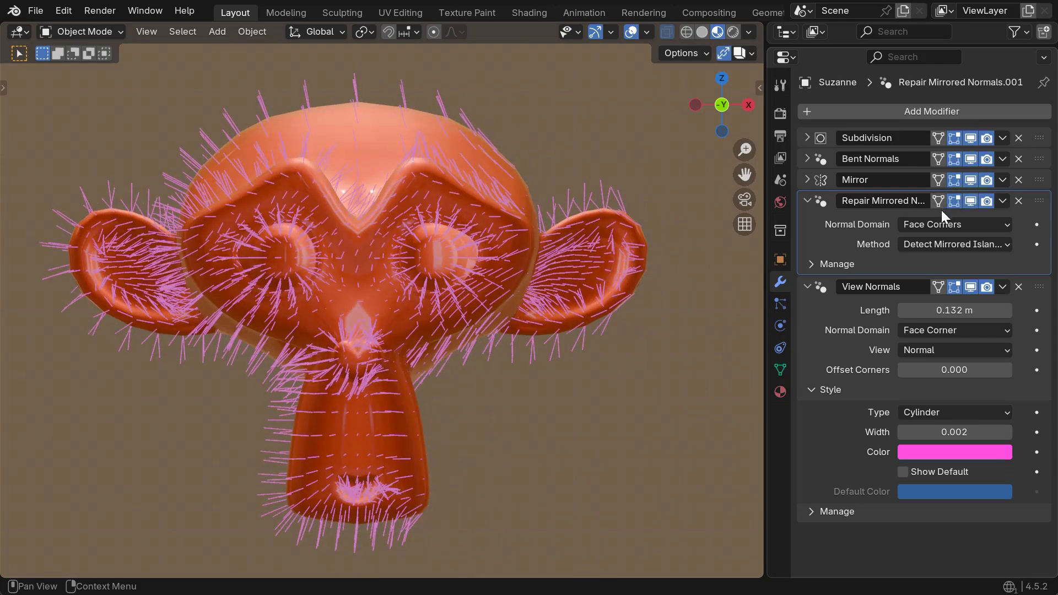
left_click(954, 243)
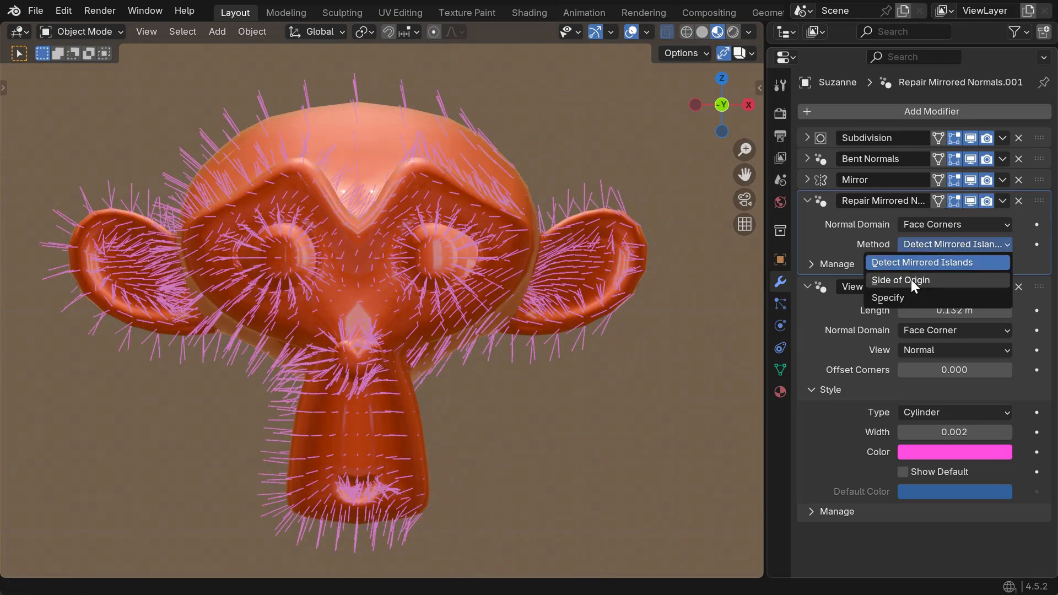
left_click(900, 278)
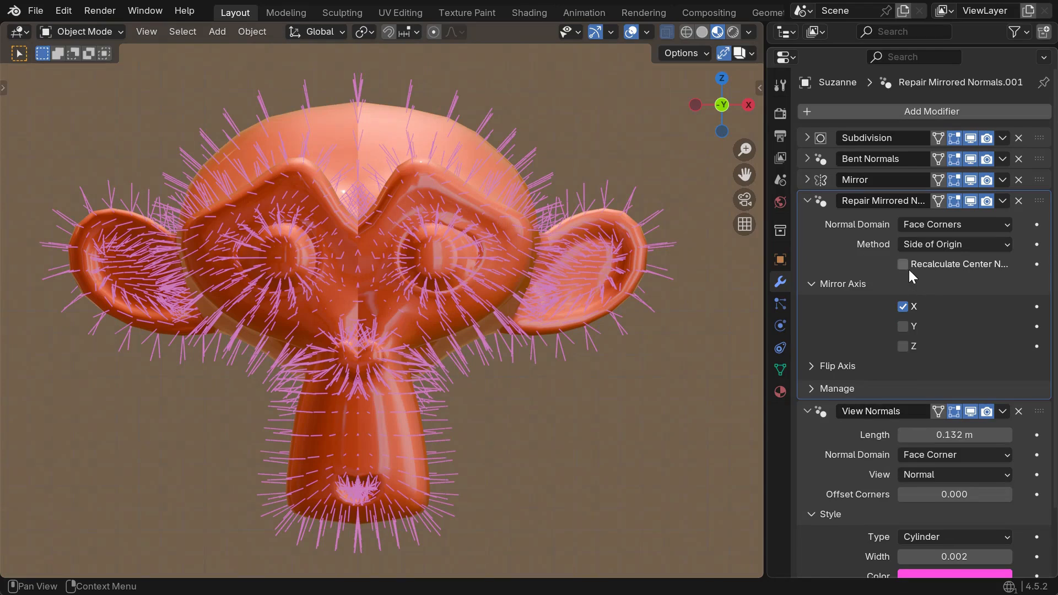
left_click(901, 264)
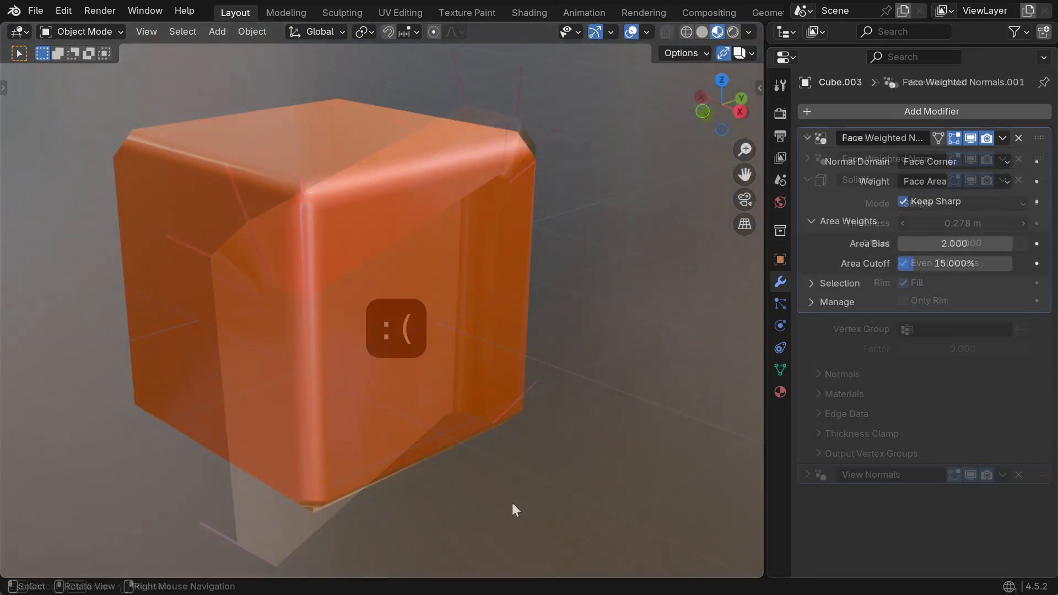
Apply the Face Weighted Normals modifier and enter Edit Mode on the block
left_click(1003, 139)
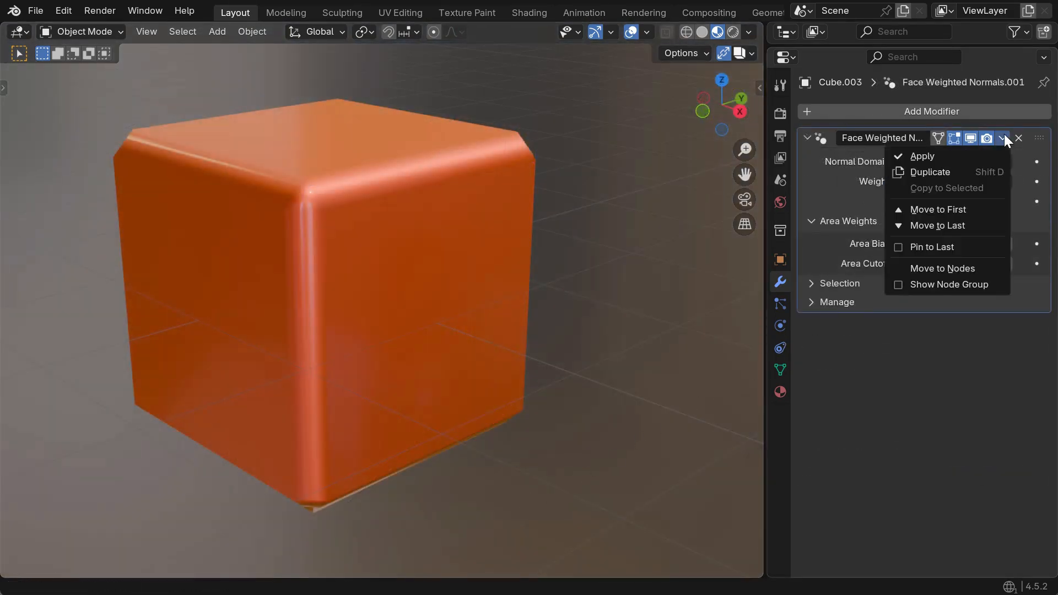
left_click(921, 156)
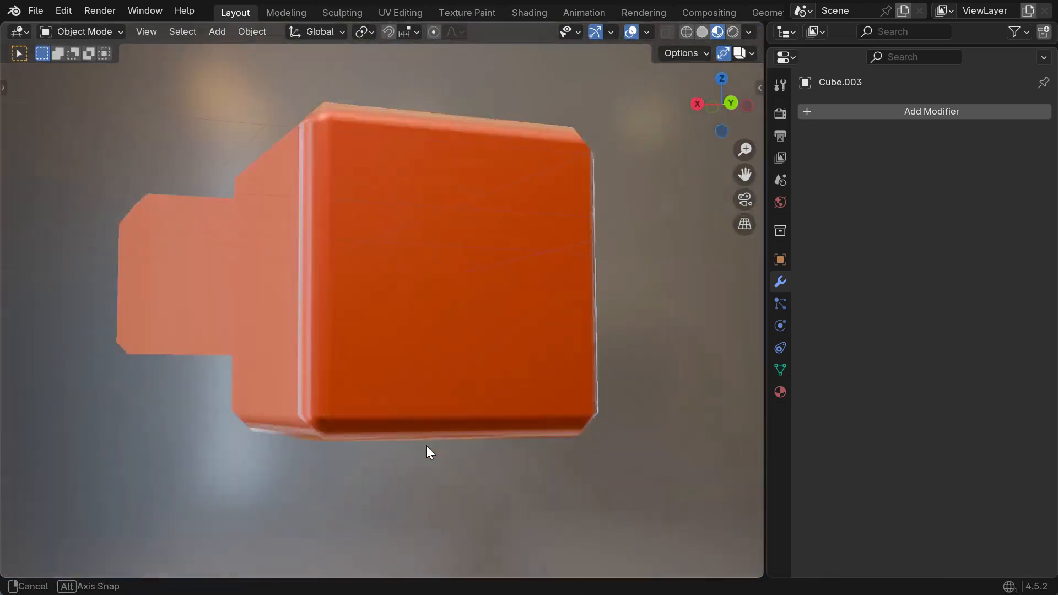
key("Tab")
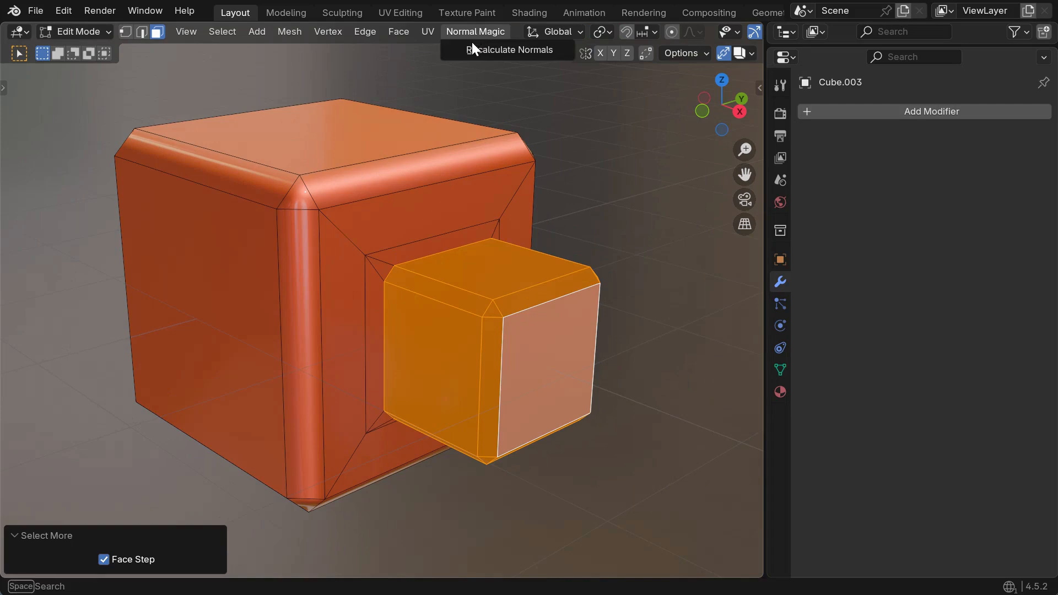
Recalculate the small cube's normals with Face Weighting on and Mark Sharp off
left_click(507, 49)
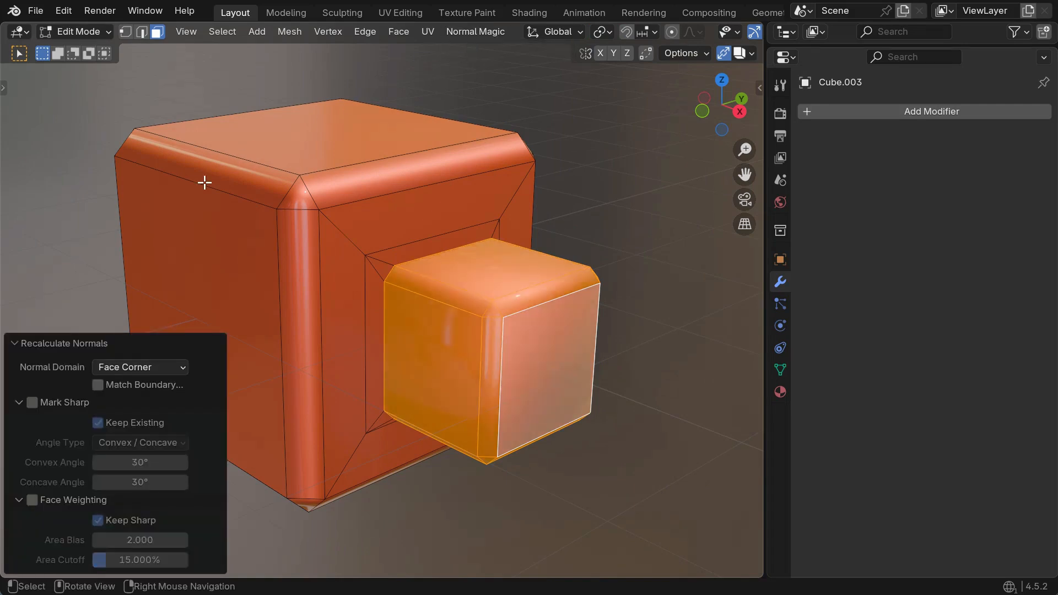
left_click(32, 402)
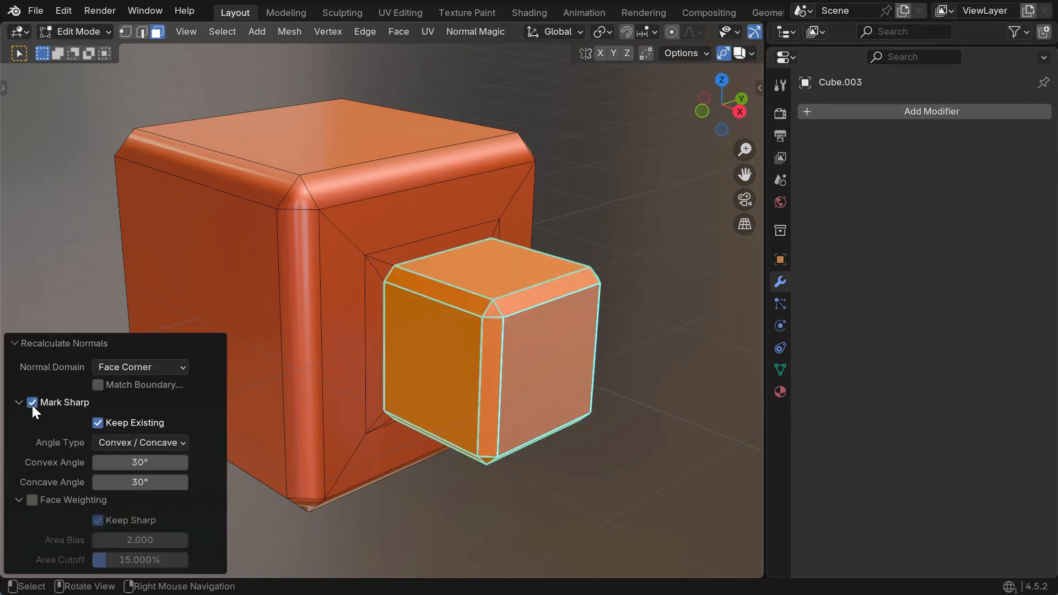
left_click(32, 402)
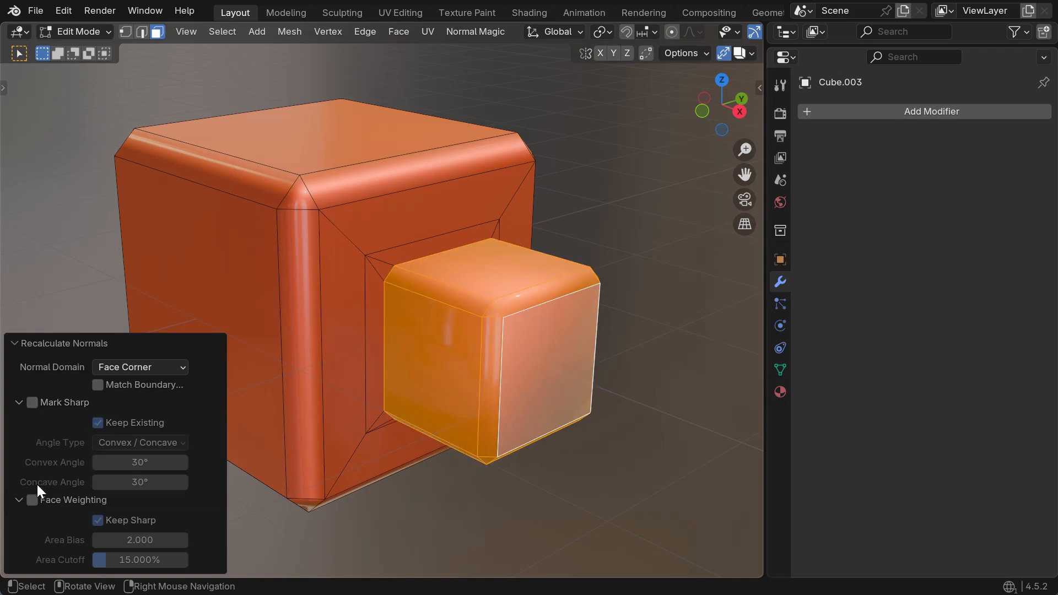
left_click(32, 500)
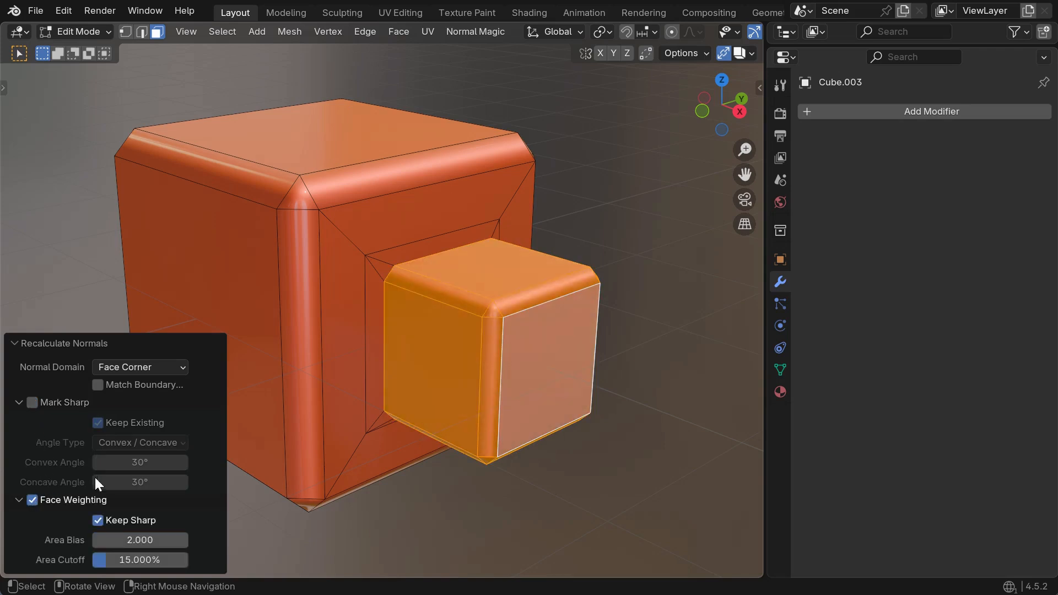